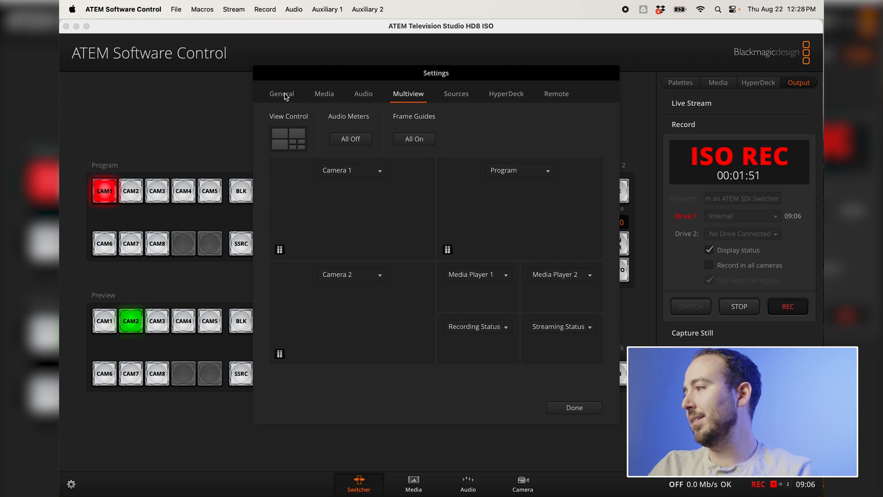
# Rename source input 1 from Camera 1 to G2 Micro in the Sources settings
pyautogui.click(457, 94)
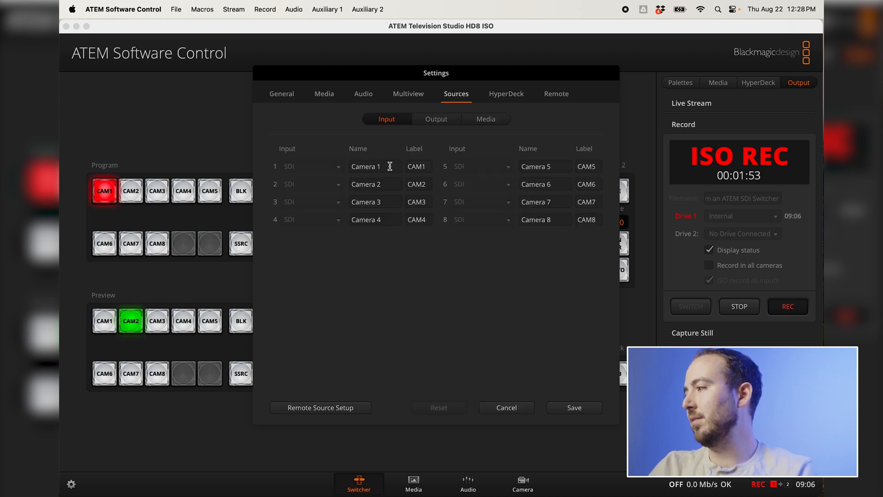
pyautogui.click(371, 166)
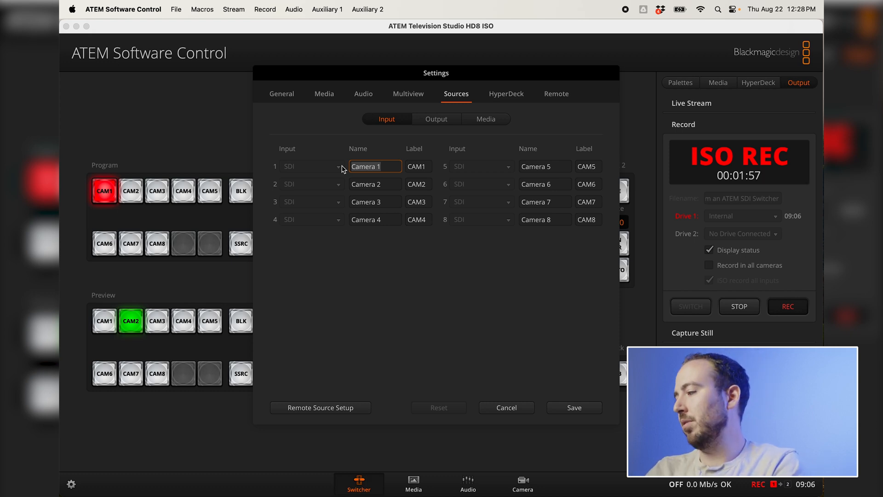
pyautogui.write('G2 Micro')
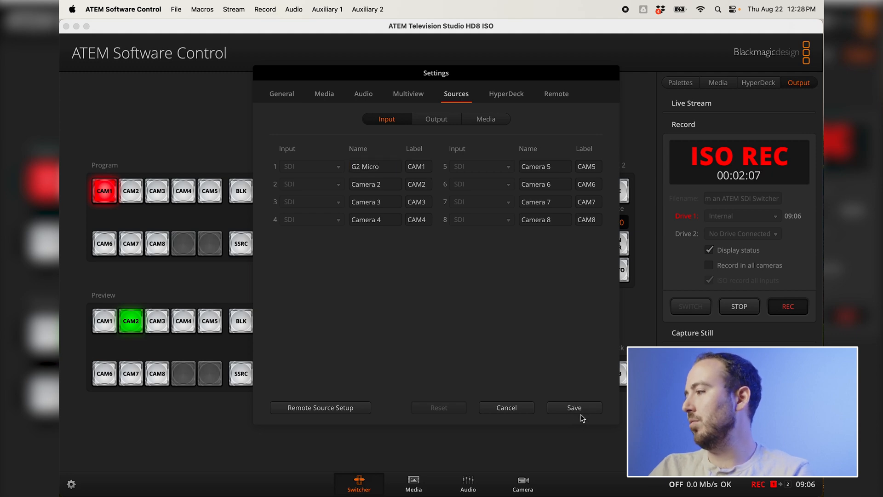
# In Preferences Mapping, set Button 1's Blackmagic Camera to Micro Studio Camera 4K G2
pyautogui.click(123, 9)
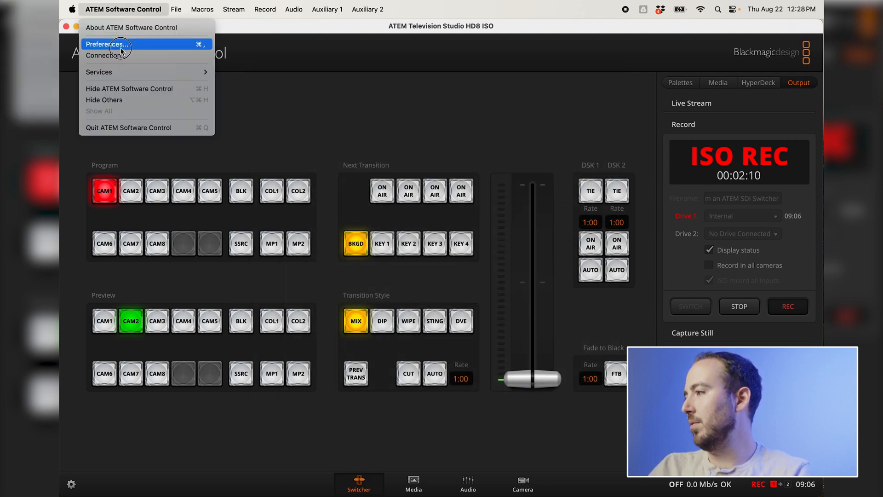
pyautogui.click(107, 44)
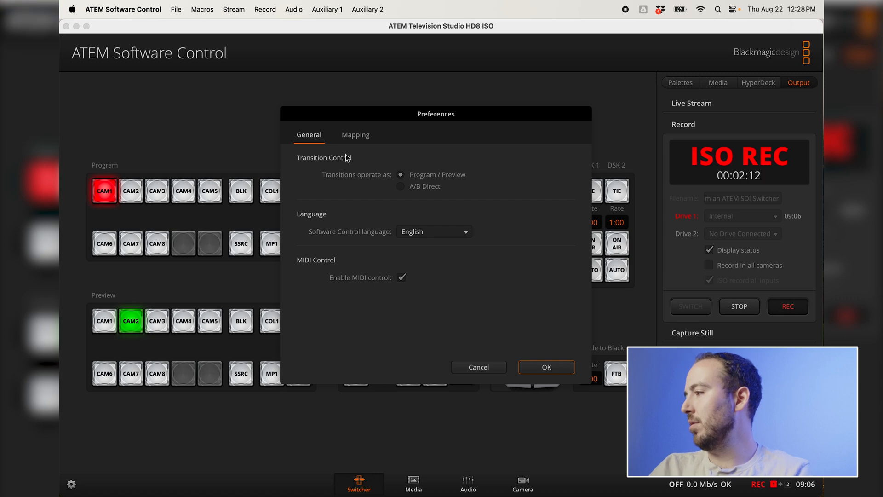
pyautogui.click(356, 135)
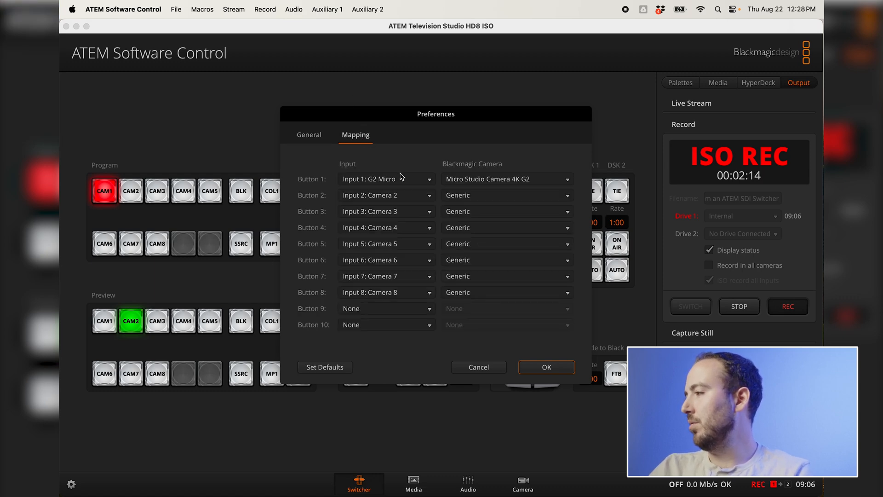
pyautogui.click(506, 179)
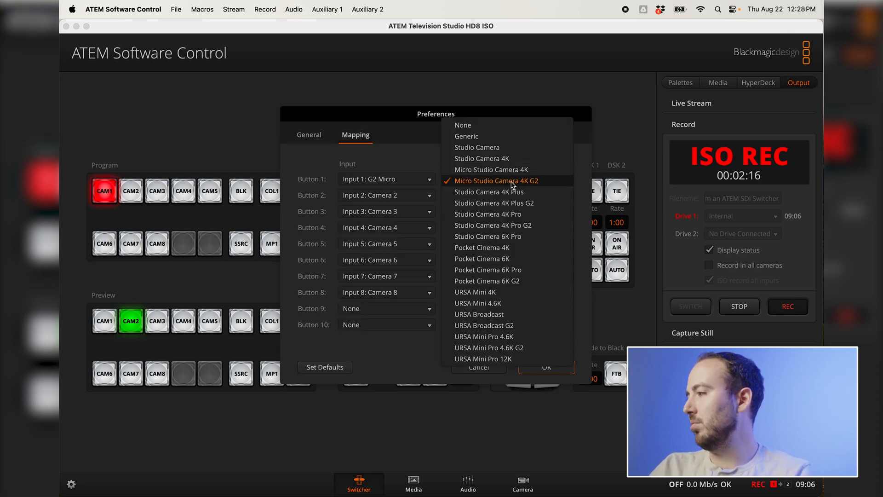
pyautogui.moveTo(528, 187)
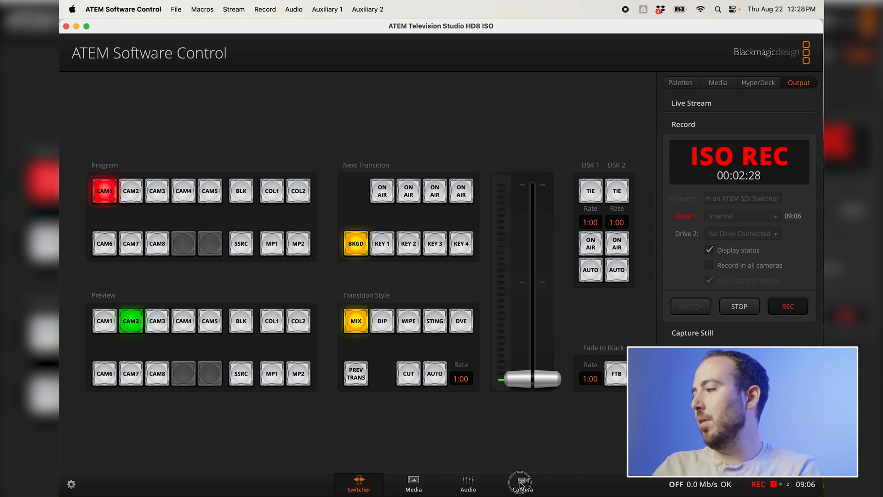
# Show the camera control page with CAM1 on air and raise its gain to +4db
pyautogui.click(523, 483)
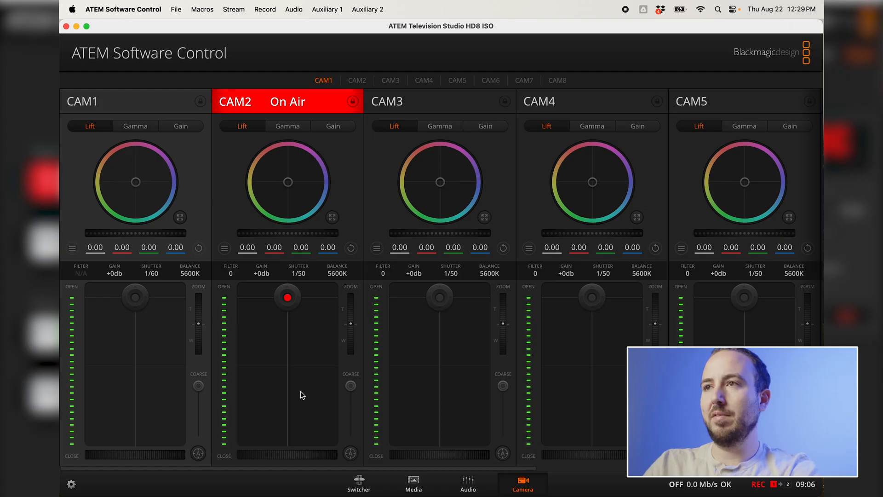
pyautogui.click(83, 101)
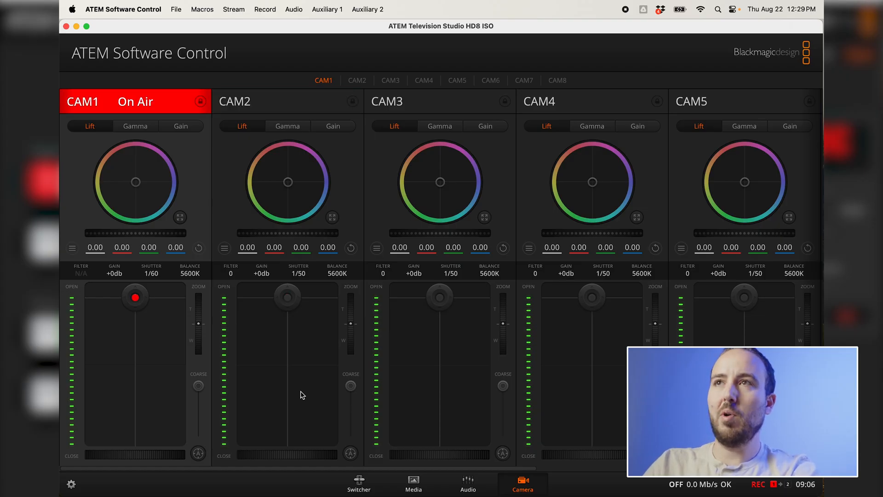
pyautogui.moveTo(416, 410)
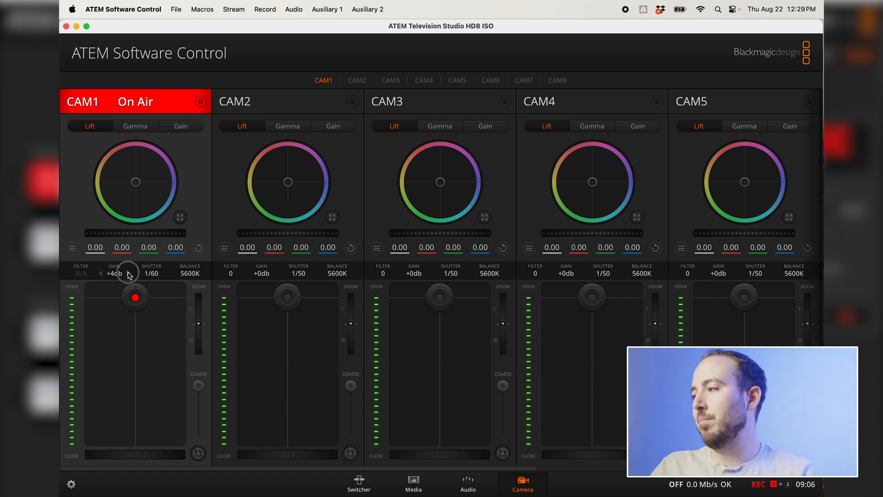
# Step CAM1's gain through +0db, +6db and +2db, leaving it at +0db
pyautogui.click(128, 274)
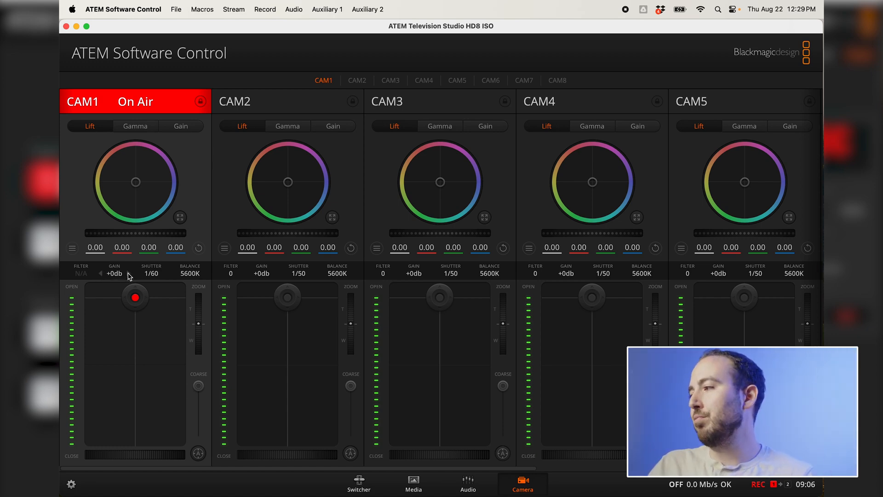
pyautogui.click(105, 274)
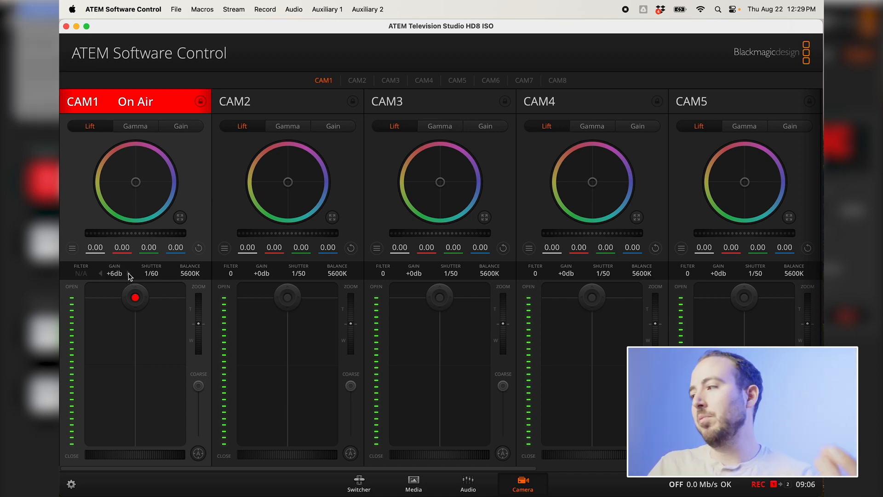
pyautogui.click(103, 273)
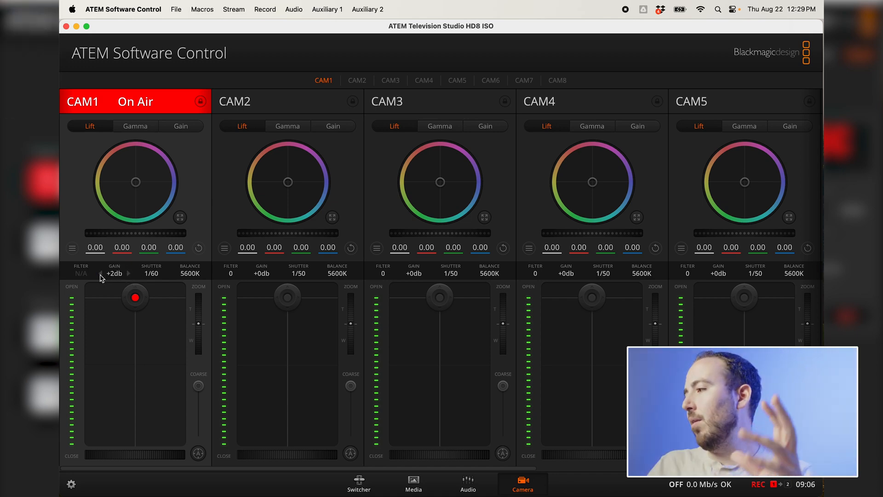
pyautogui.click(123, 274)
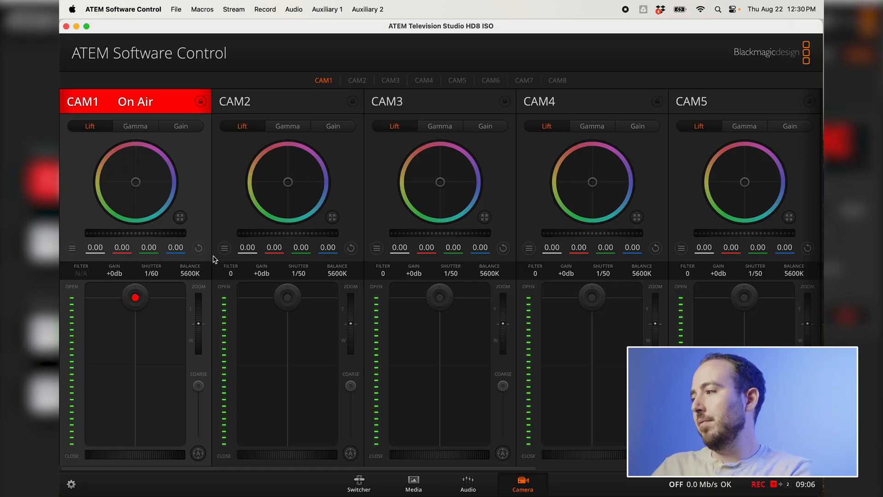
pyautogui.click(179, 217)
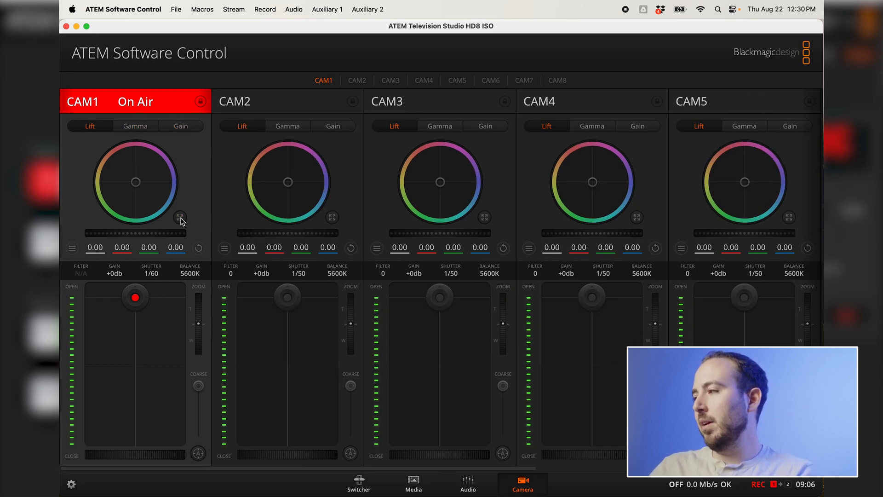
# Tint CAM1's lift to 0.06 red, -0.01 green, -0.04 blue and fine-tune exposure
pyautogui.click(180, 219)
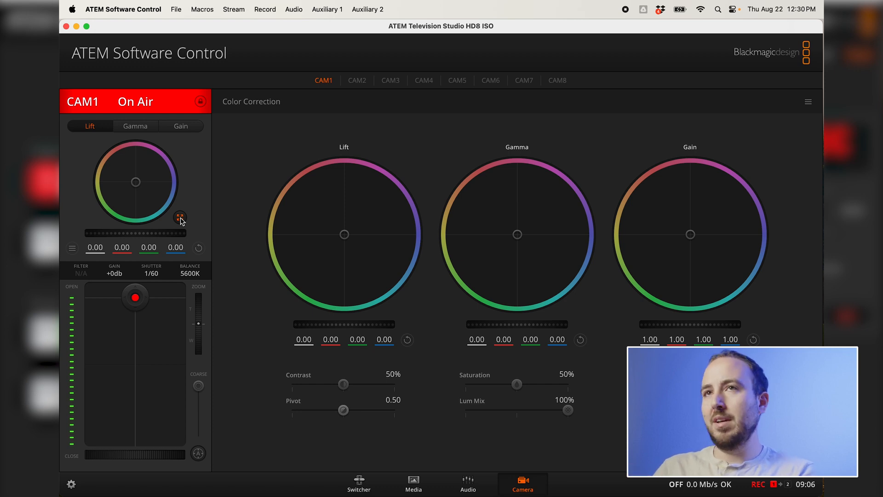
pyautogui.moveTo(342, 234)
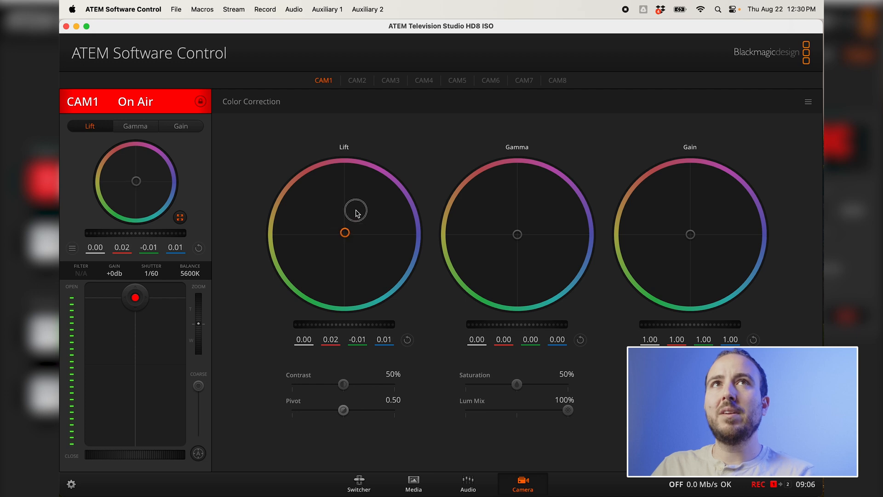
pyautogui.moveTo(345, 232); pyautogui.dragTo(347, 227)
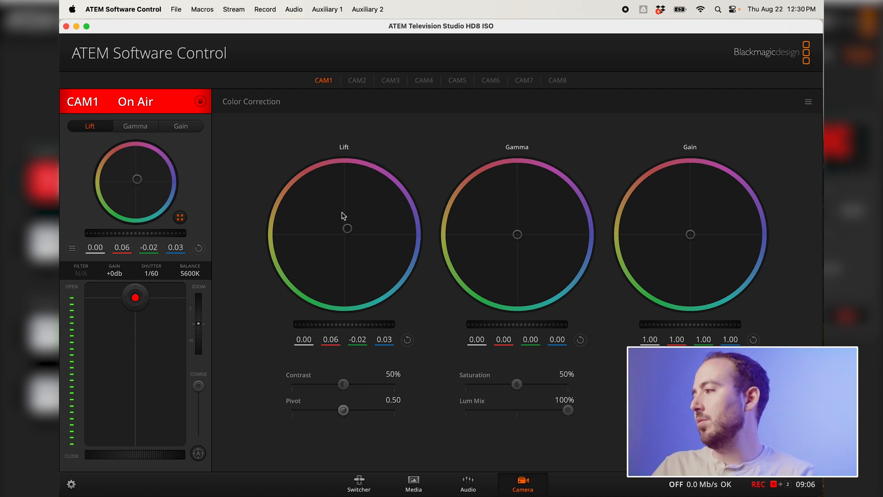
pyautogui.moveTo(348, 228); pyautogui.dragTo(348, 227)
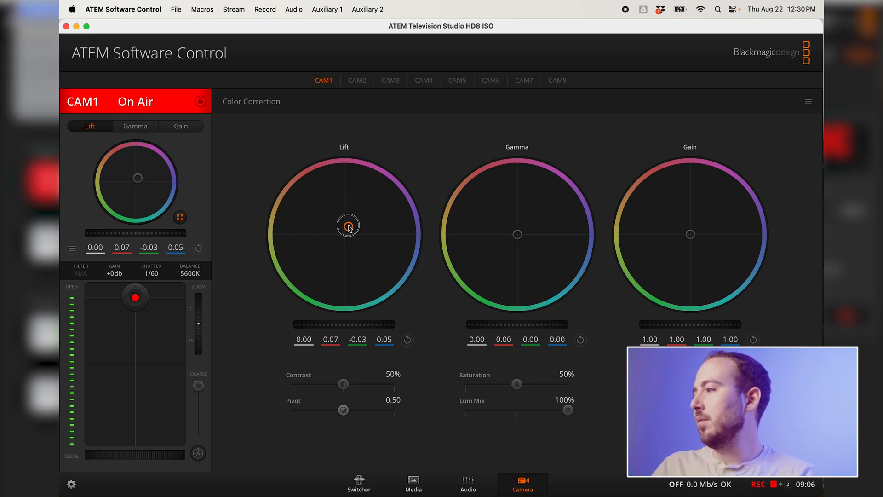
pyautogui.moveTo(348, 226); pyautogui.dragTo(356, 221)
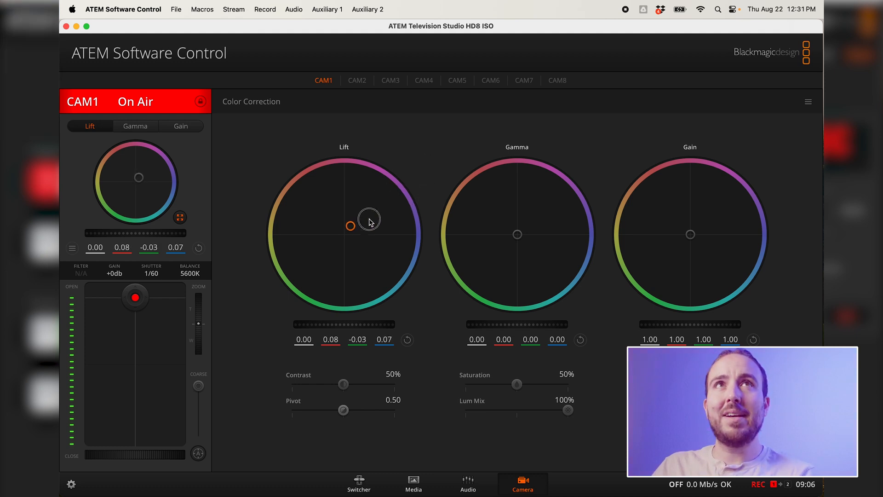
pyautogui.moveTo(351, 226); pyautogui.dragTo(343, 230)
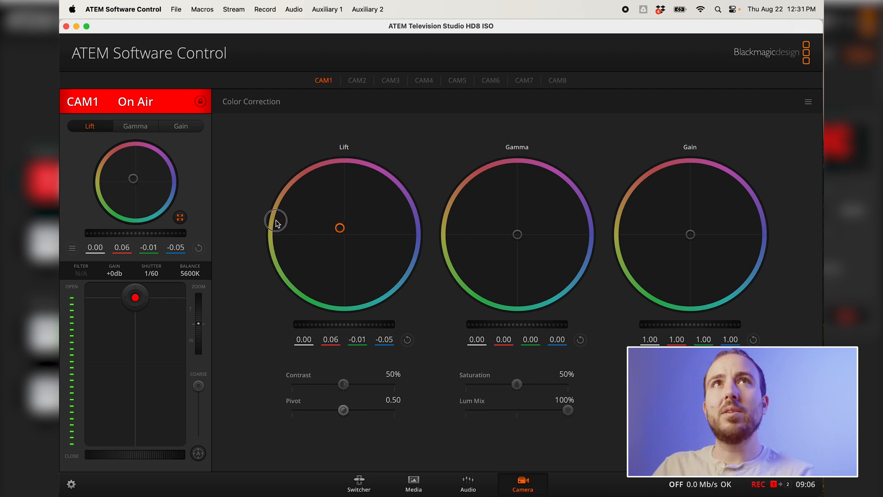
pyautogui.moveTo(276, 220); pyautogui.dragTo(285, 237)
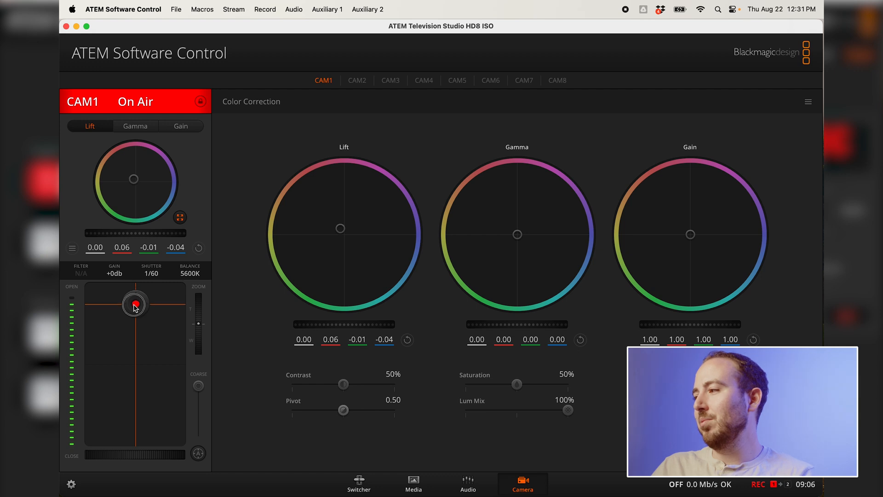
pyautogui.moveTo(135, 304); pyautogui.dragTo(134, 316)
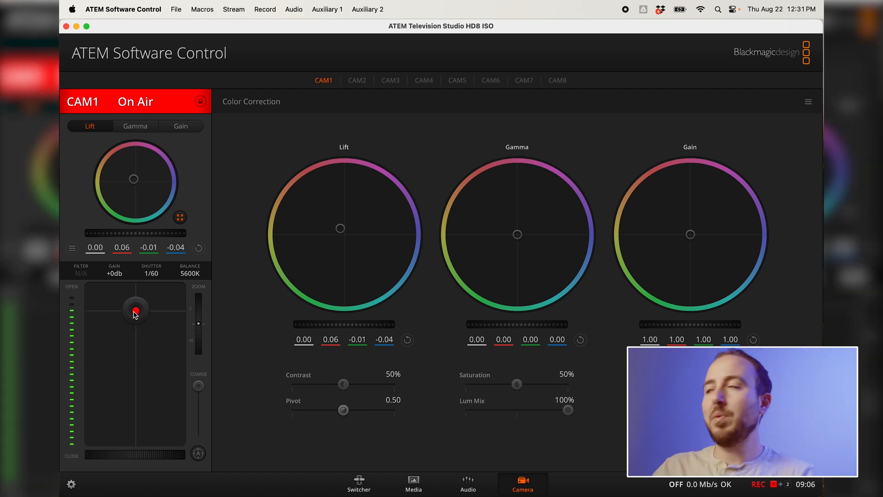
pyautogui.moveTo(517, 235)
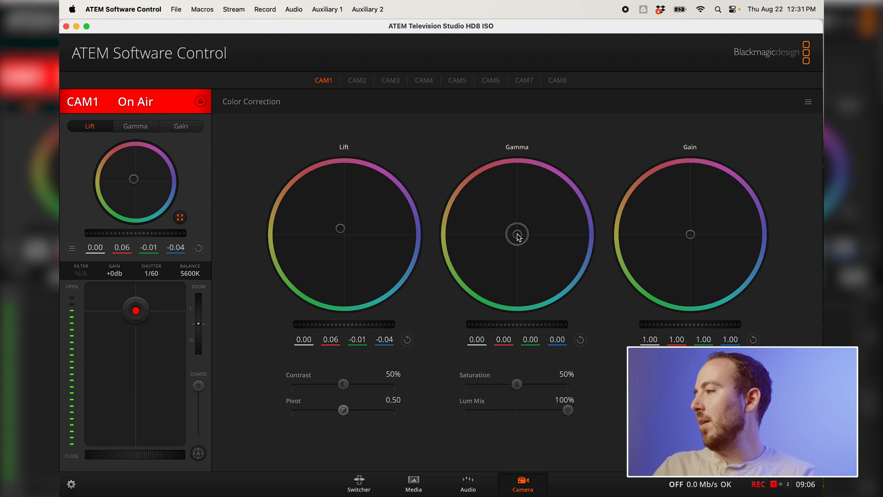